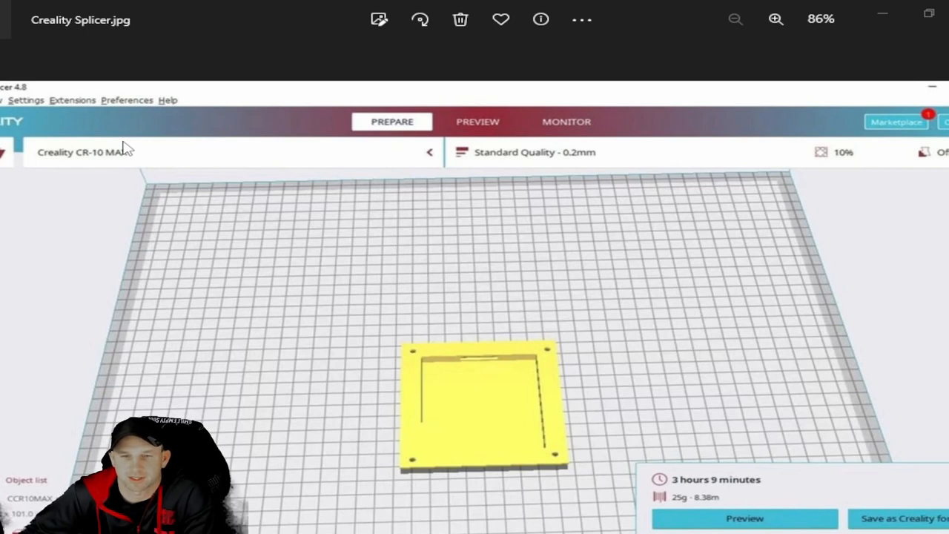
mouse_move(454, 380)
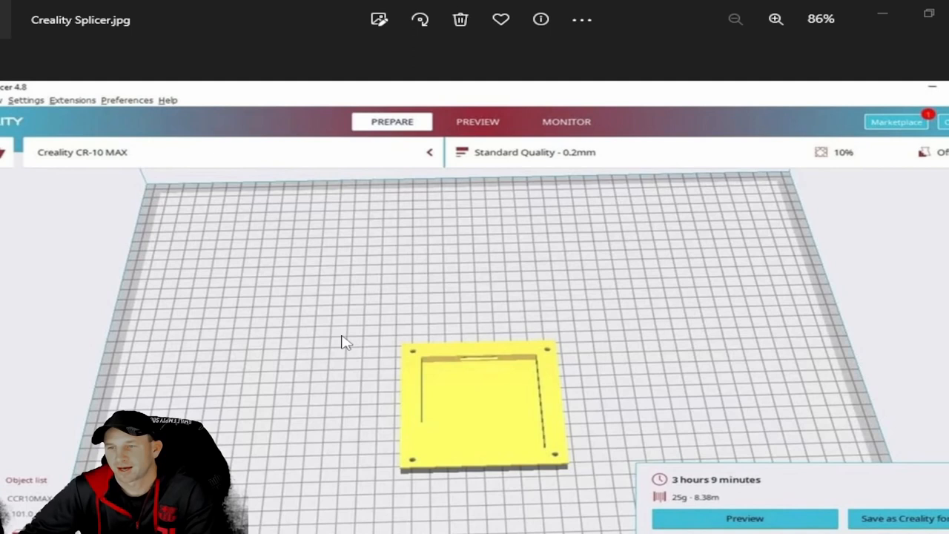
mouse_move(197, 272)
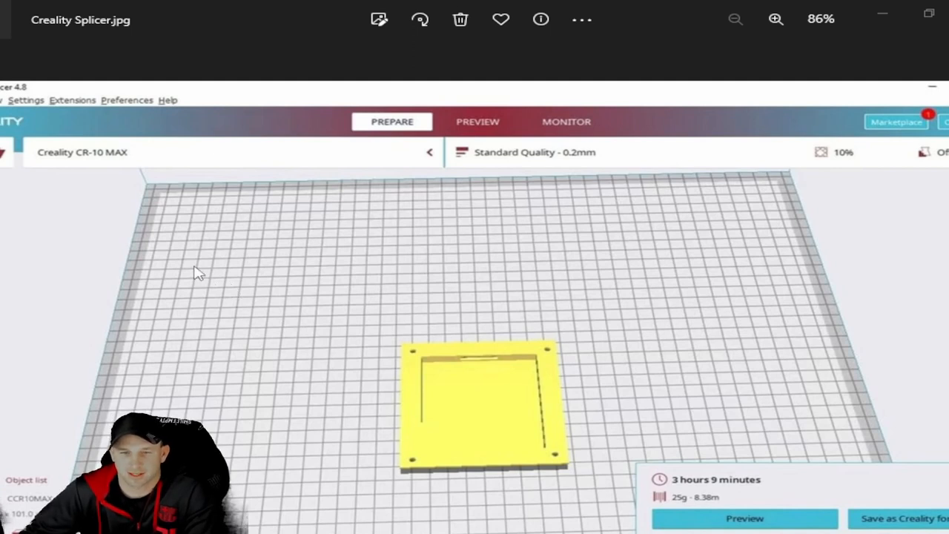
mouse_move(404, 348)
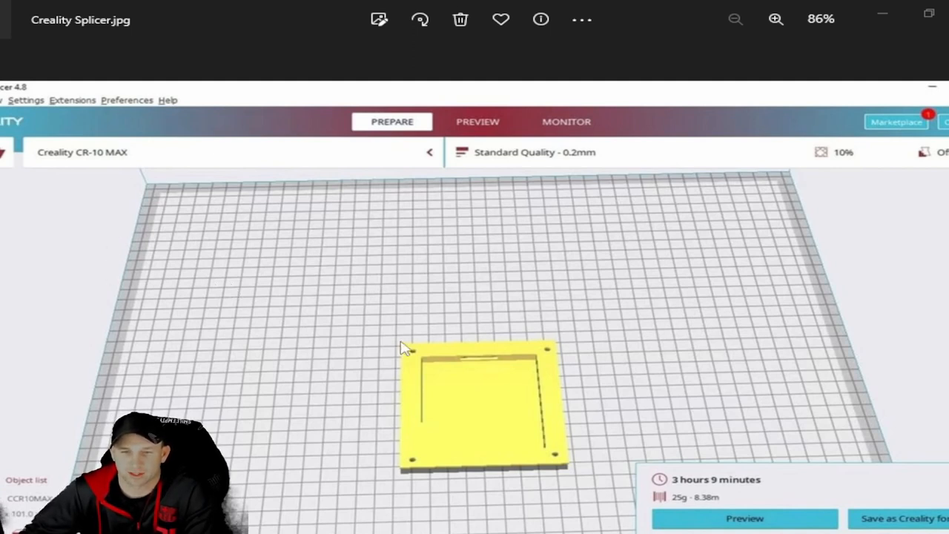
mouse_move(488, 328)
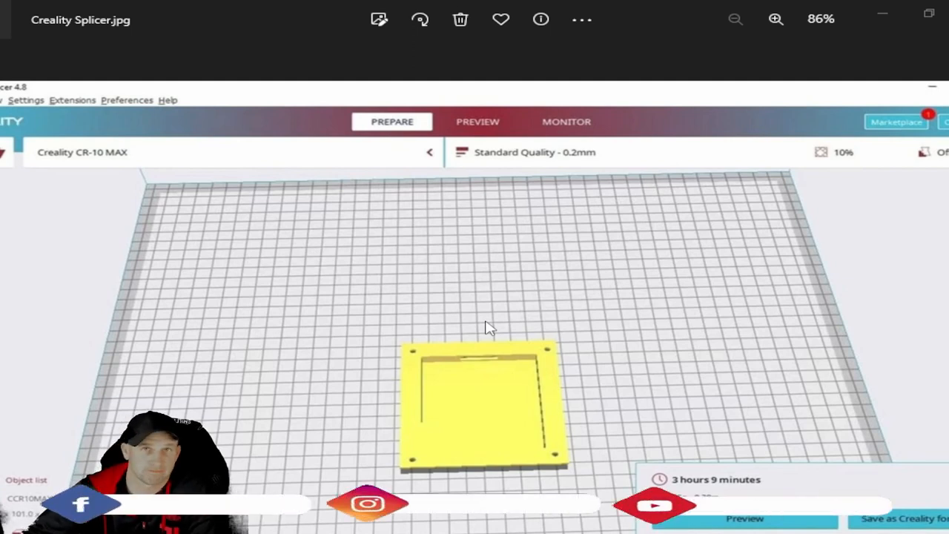
mouse_move(150, 244)
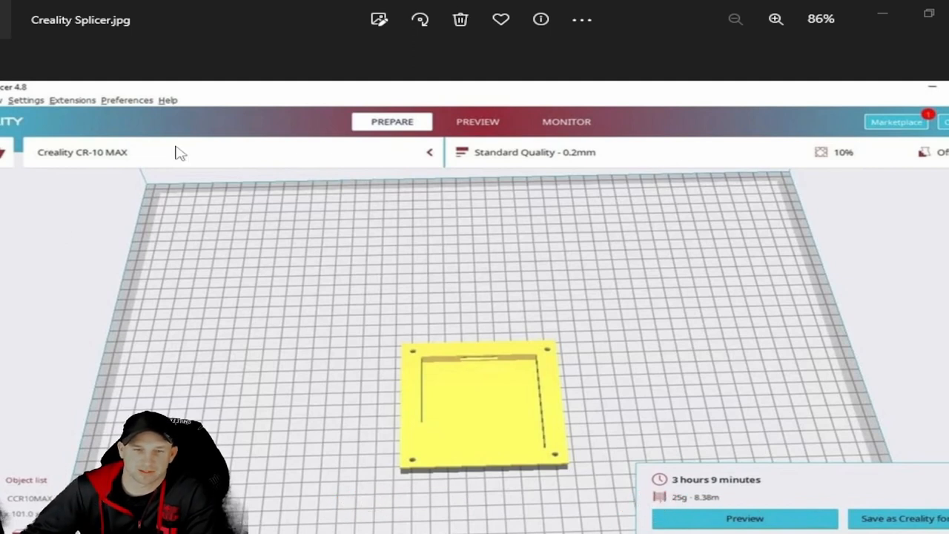
mouse_move(645, 264)
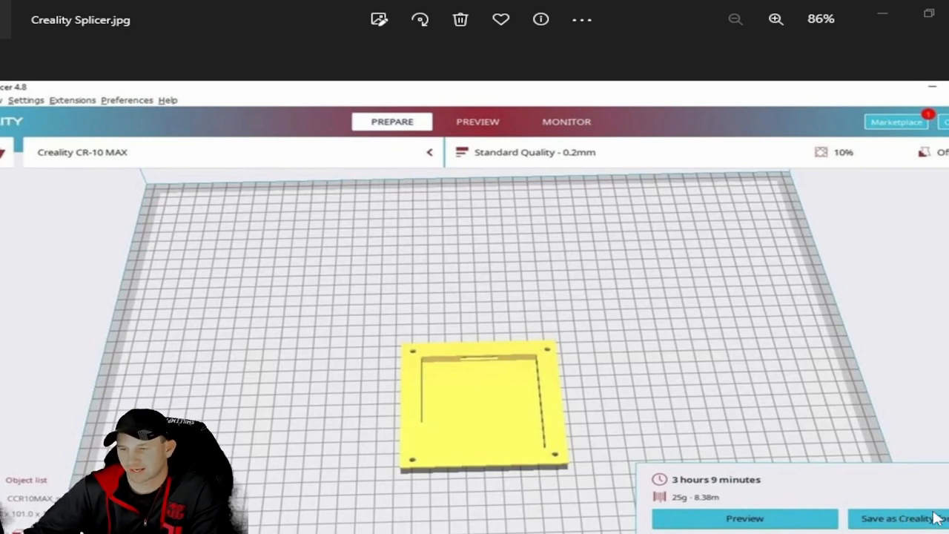
mouse_move(371, 311)
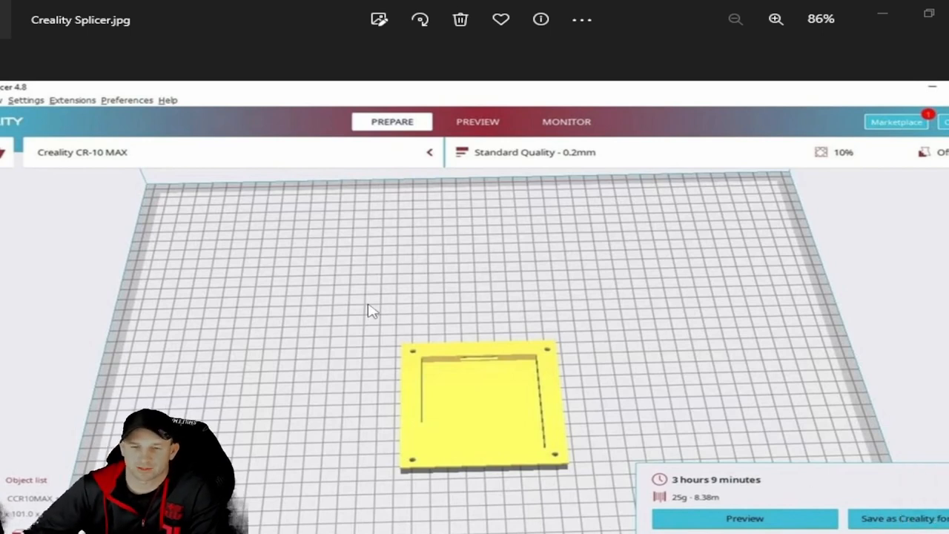
mouse_move(356, 275)
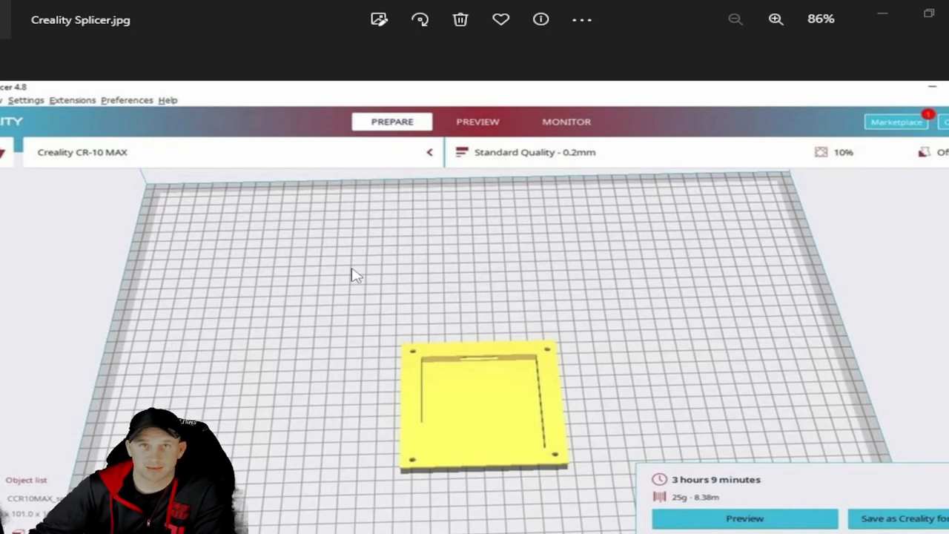
mouse_move(499, 353)
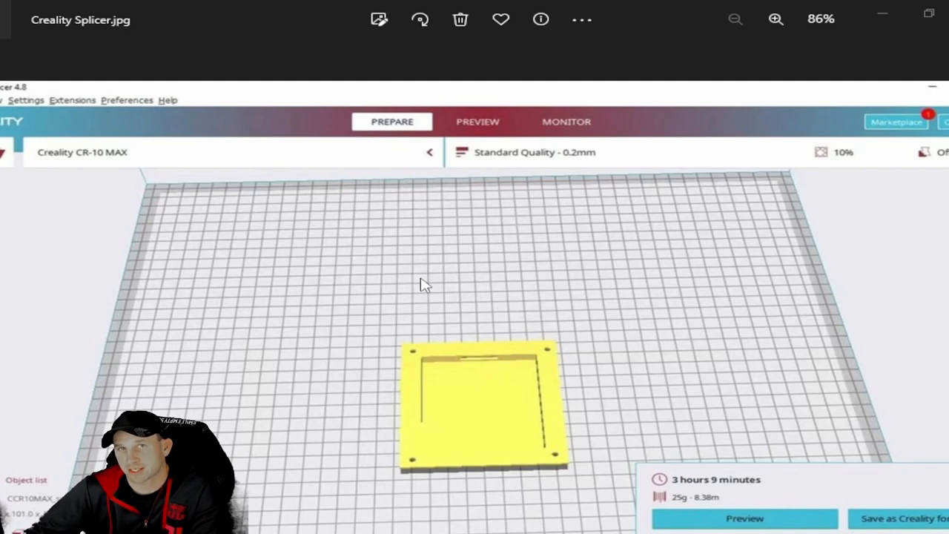
mouse_move(164, 277)
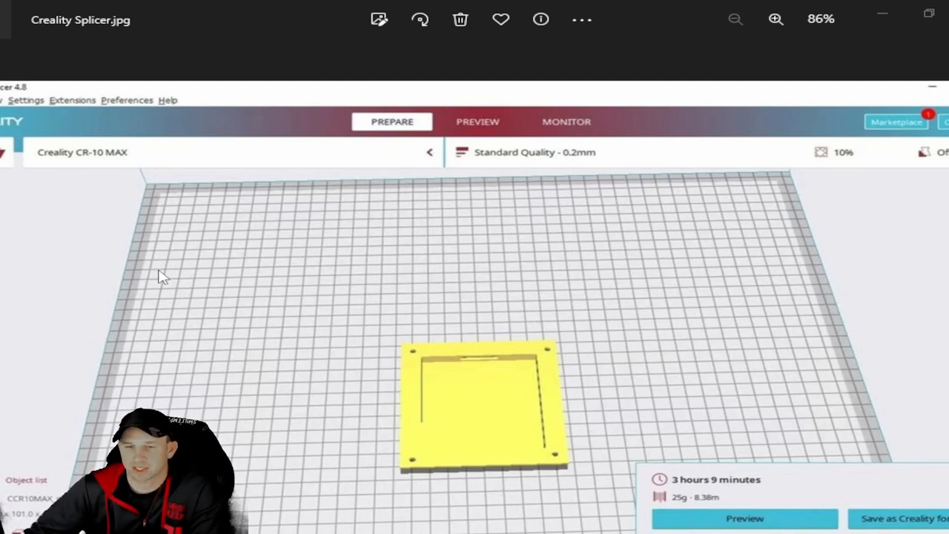
mouse_move(79, 300)
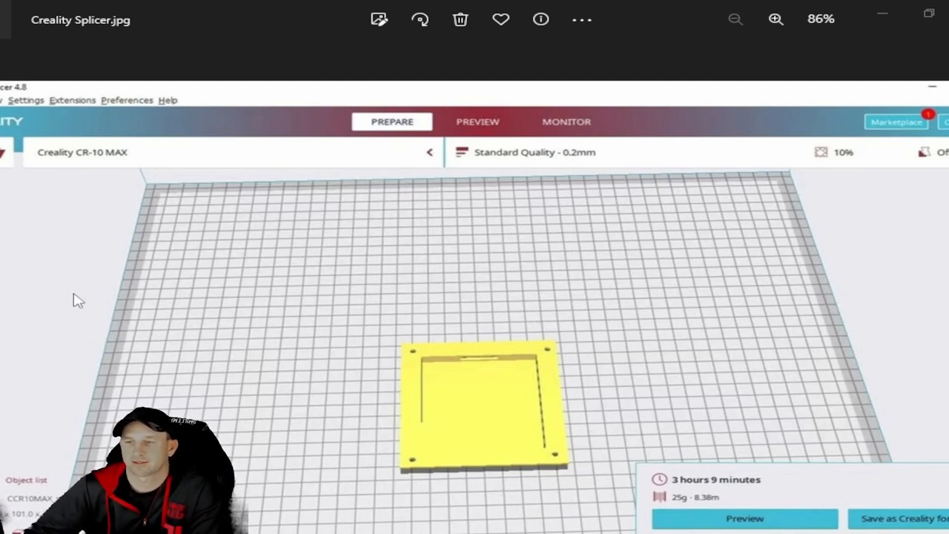
mouse_move(796, 457)
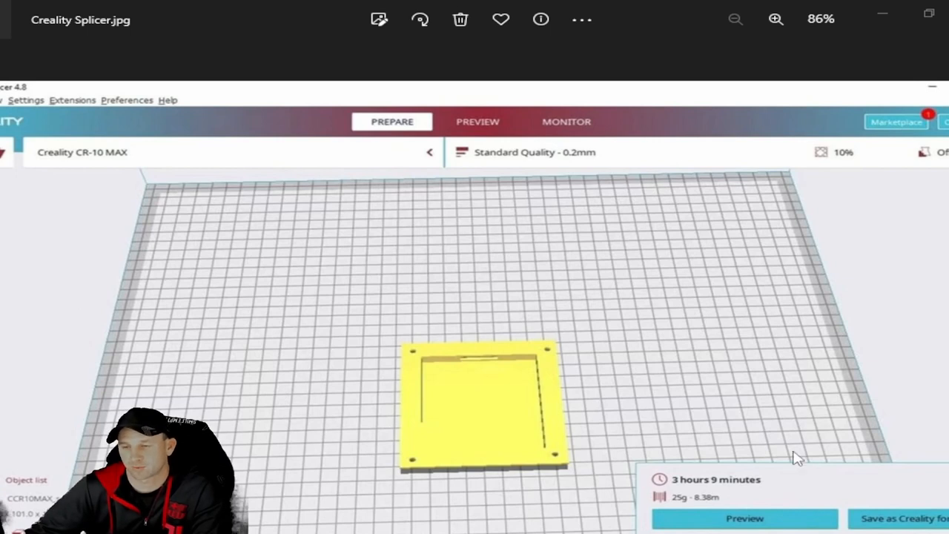
mouse_move(494, 390)
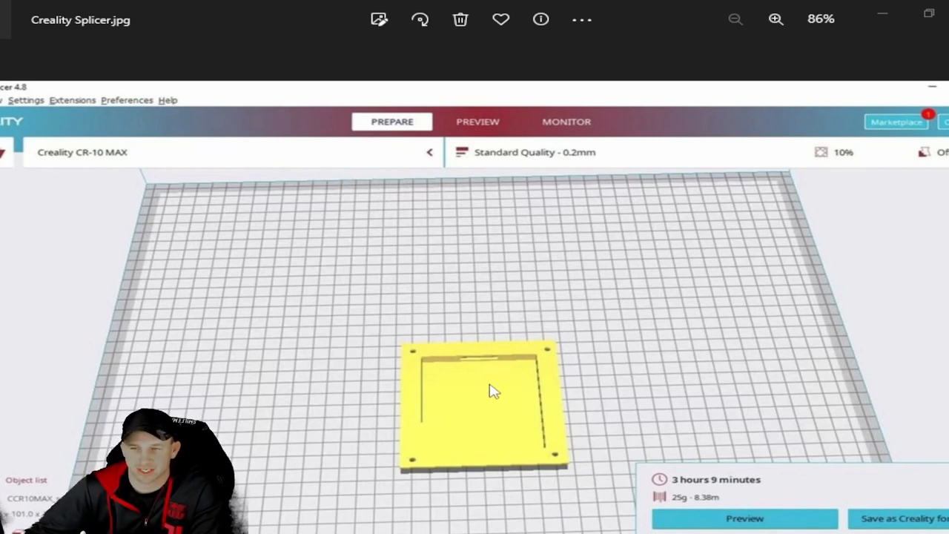
mouse_move(434, 185)
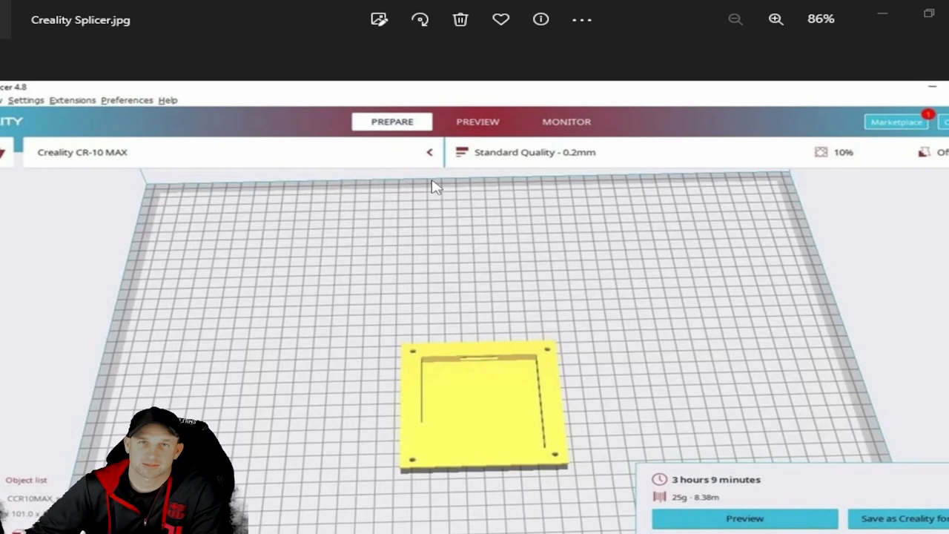
mouse_move(332, 246)
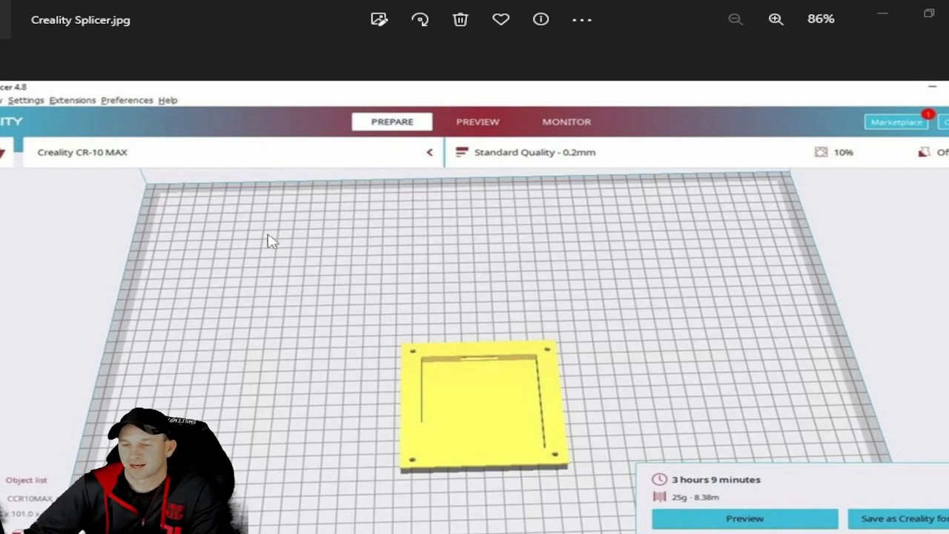
mouse_move(162, 289)
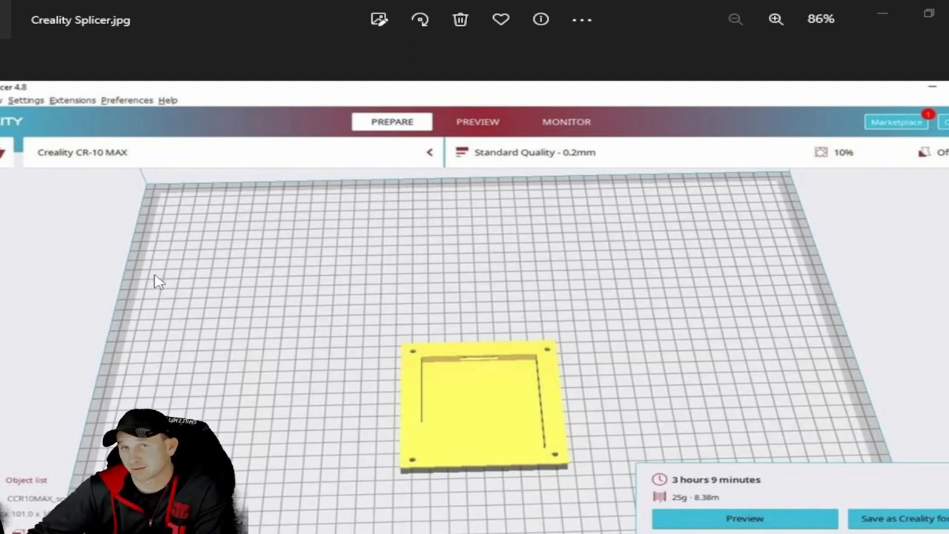
mouse_move(432, 304)
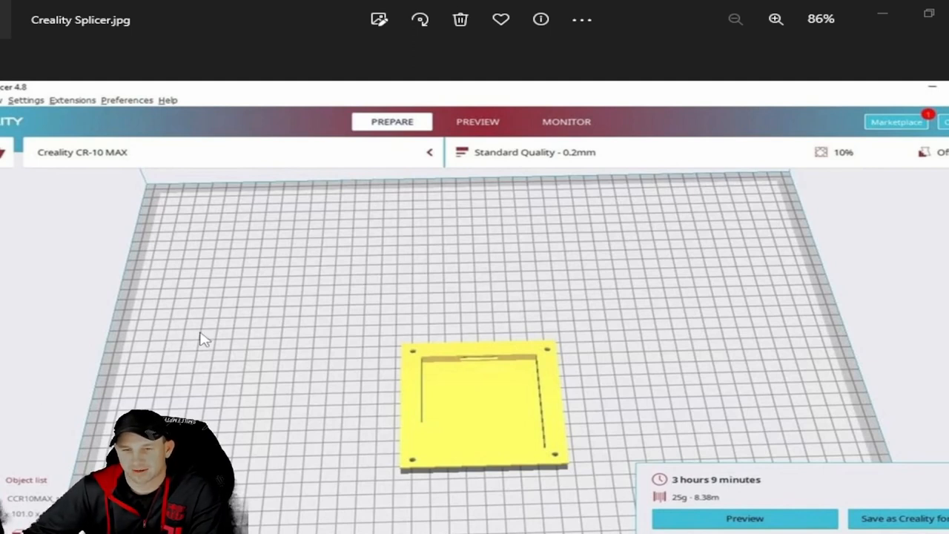
mouse_move(317, 291)
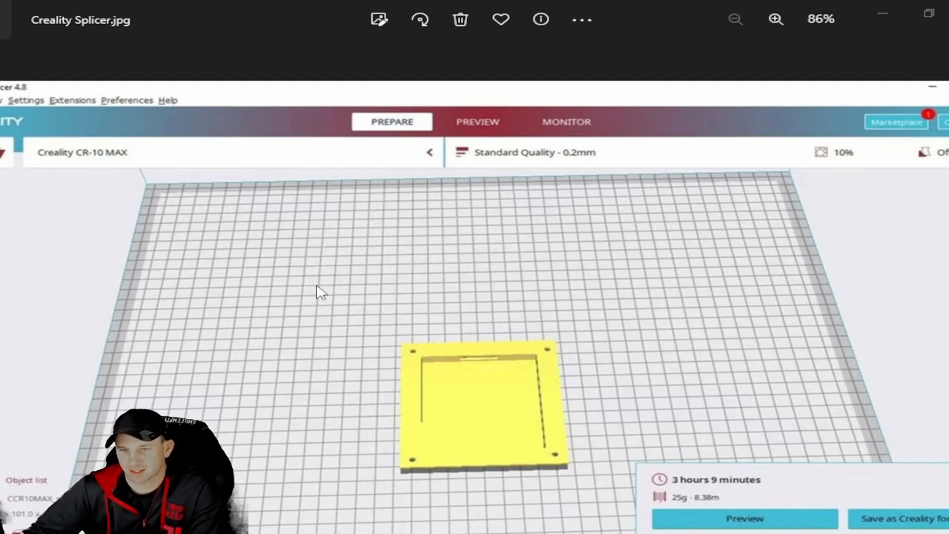
mouse_move(354, 270)
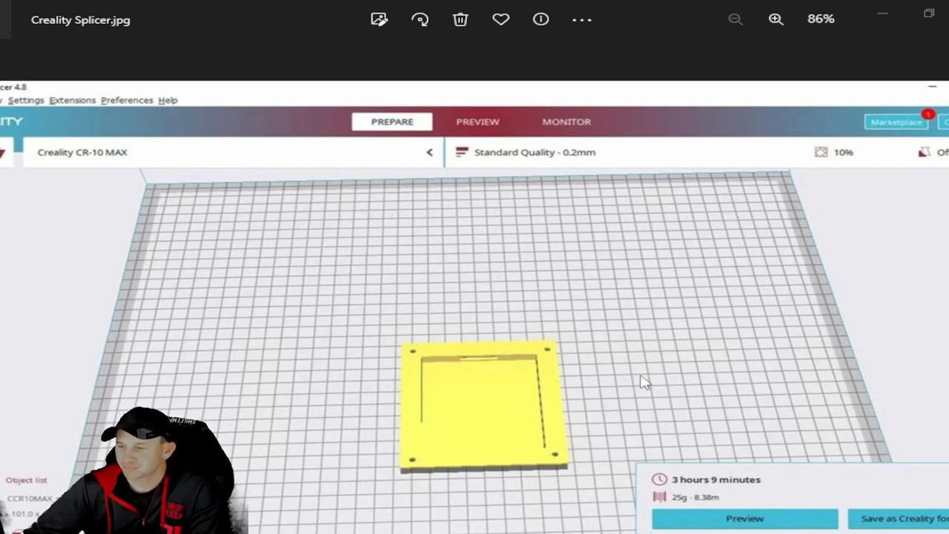
mouse_move(280, 286)
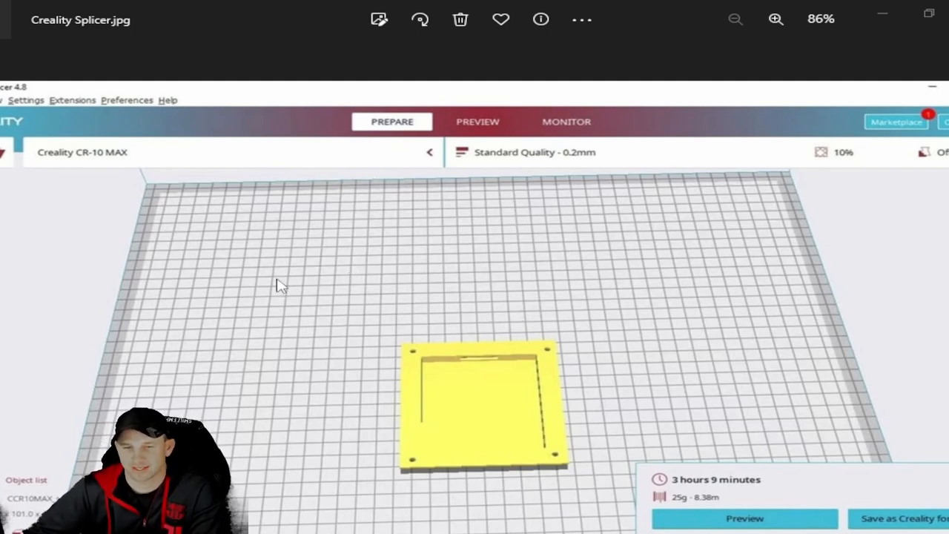
mouse_move(412, 354)
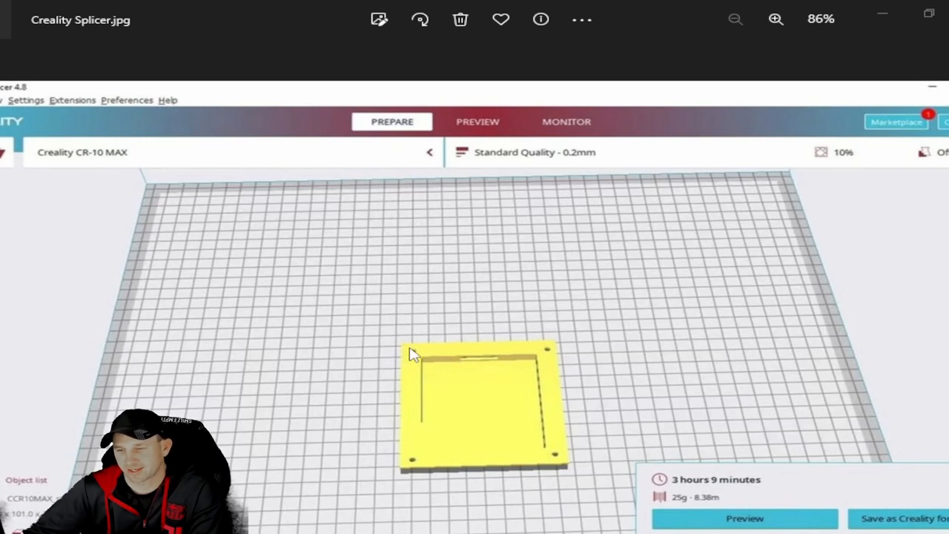
mouse_move(567, 362)
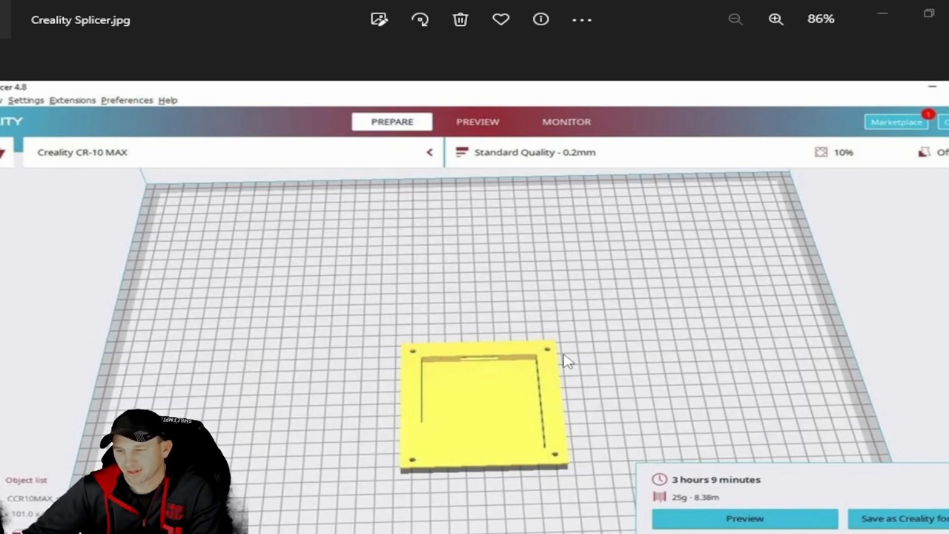
mouse_move(521, 378)
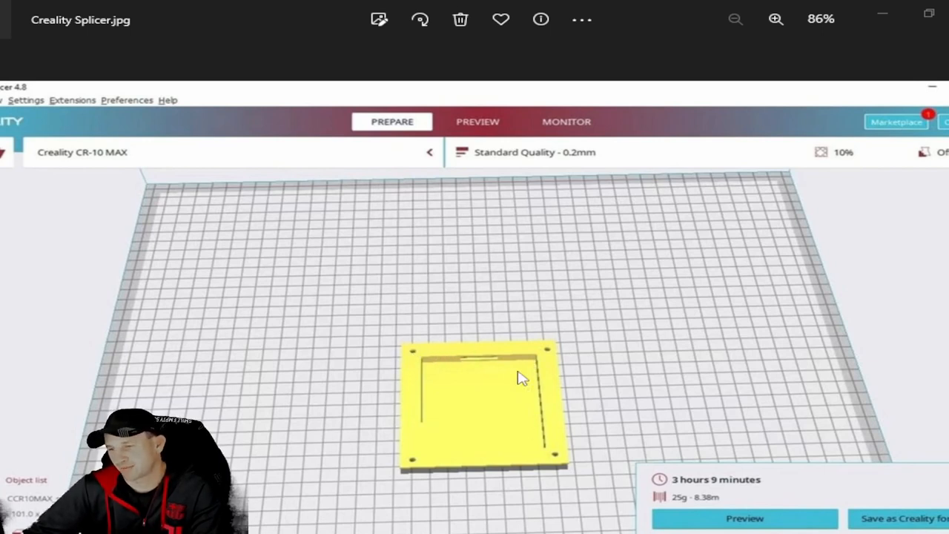
mouse_move(533, 352)
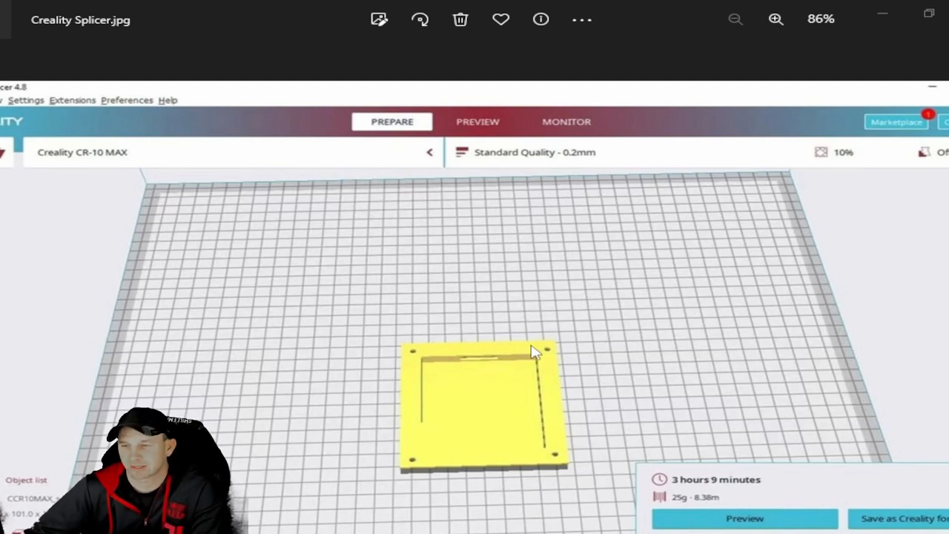
mouse_move(536, 331)
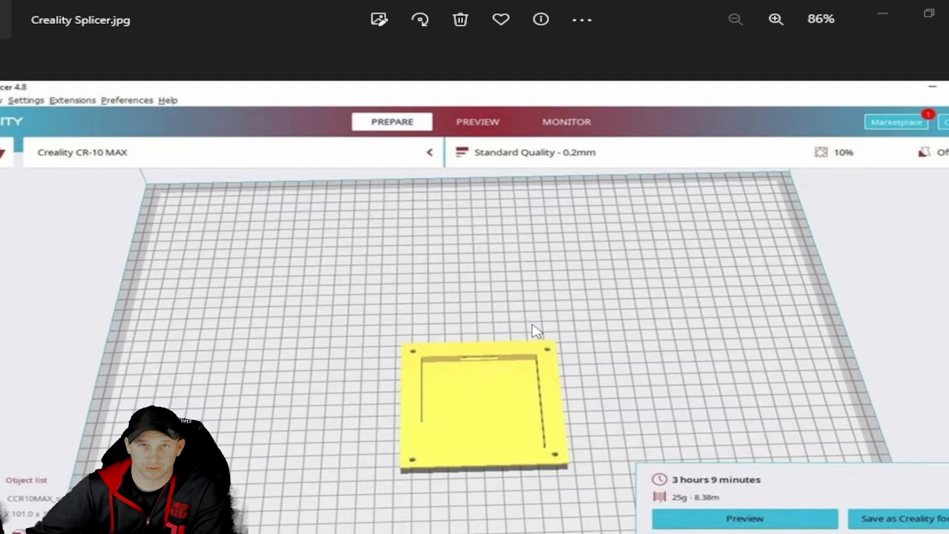
mouse_move(361, 216)
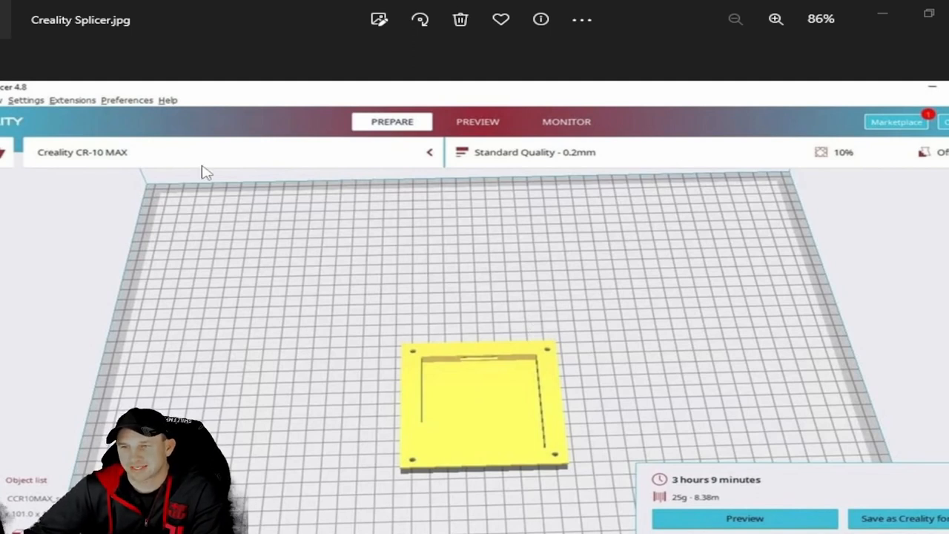
mouse_move(315, 183)
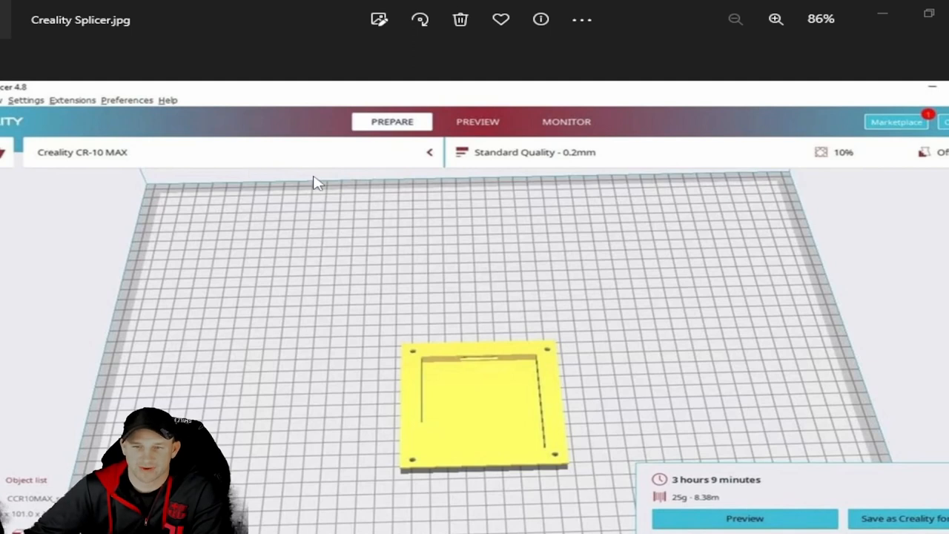
mouse_move(171, 109)
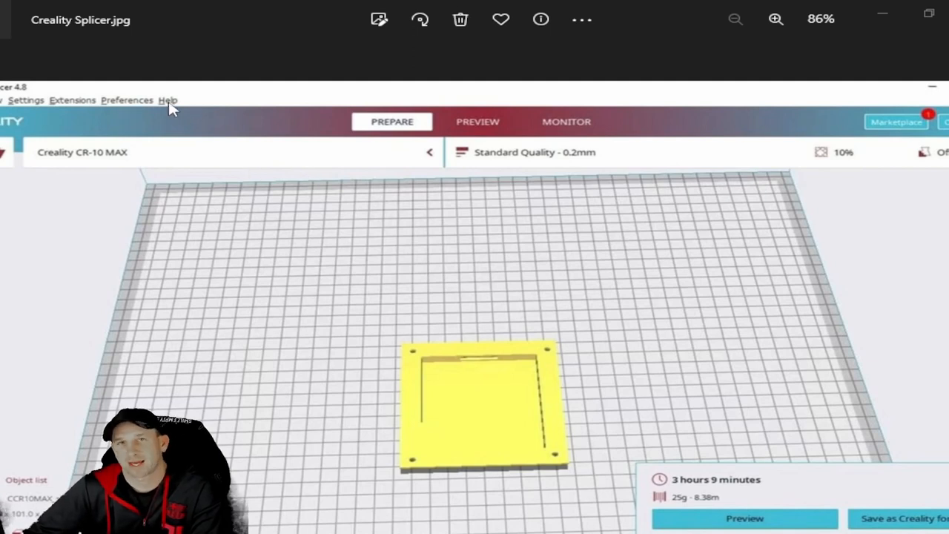
mouse_move(352, 234)
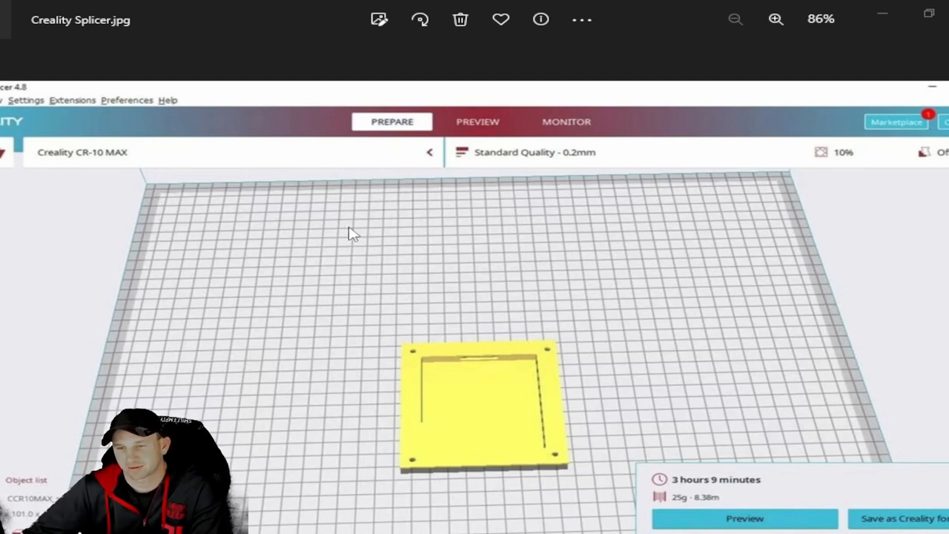
mouse_move(288, 206)
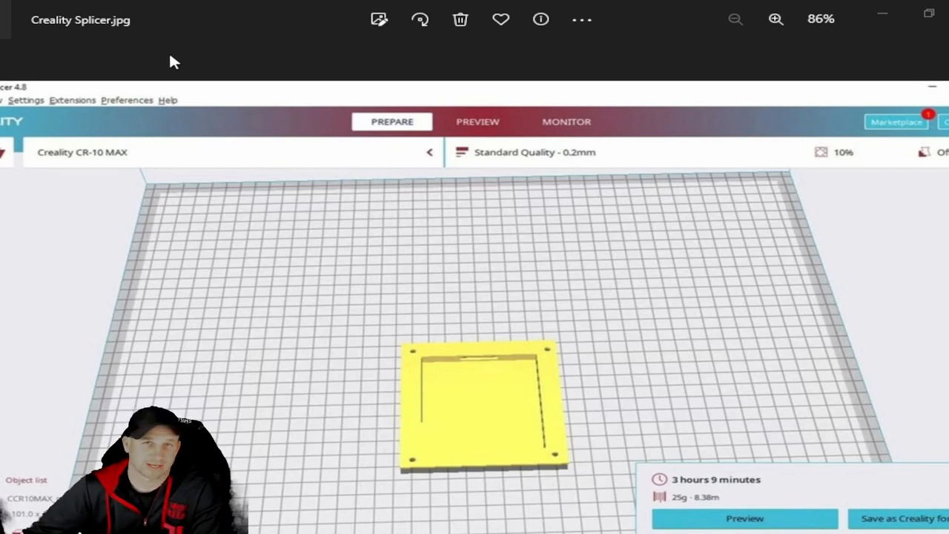
mouse_move(326, 138)
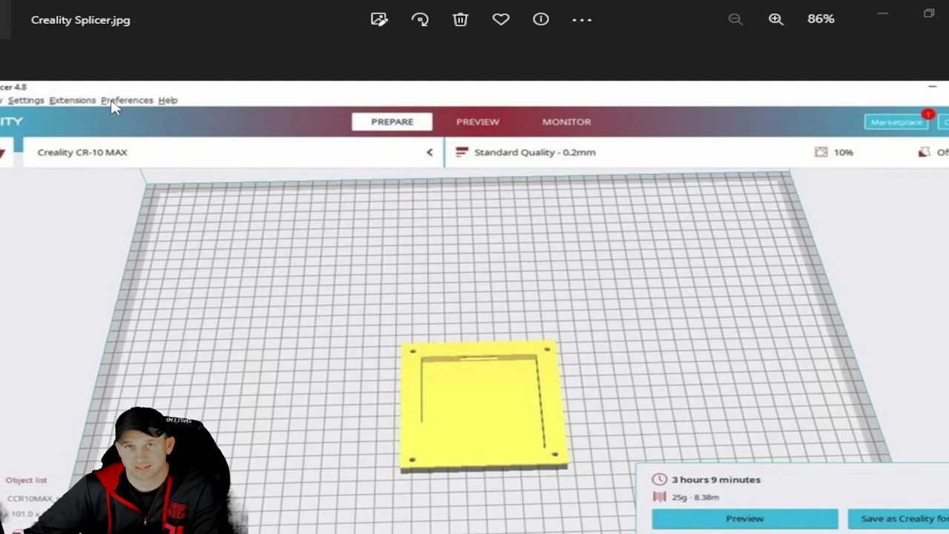
mouse_move(424, 239)
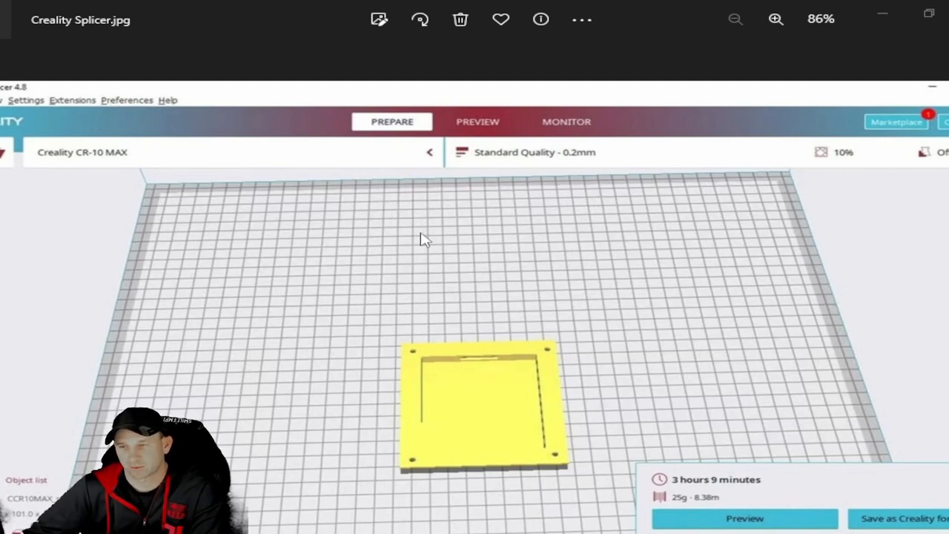
mouse_move(460, 269)
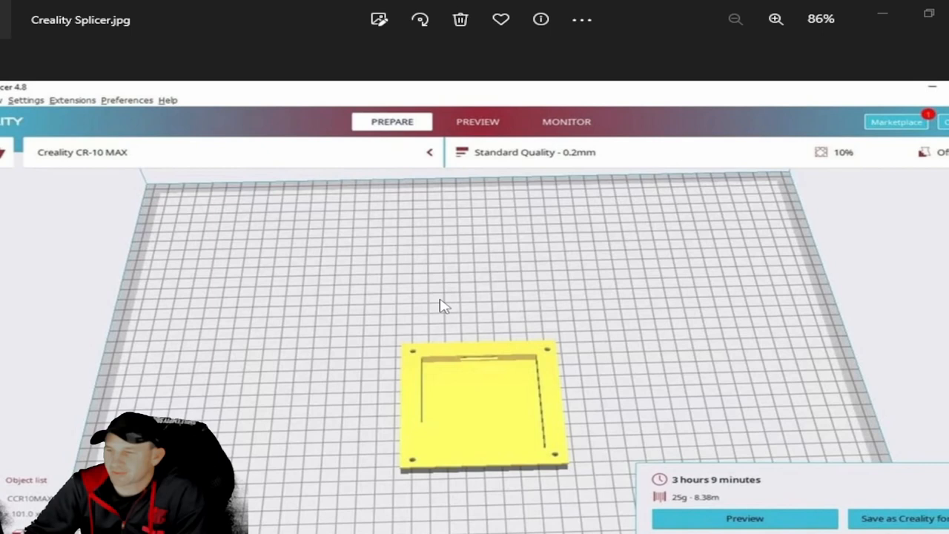
mouse_move(752, 144)
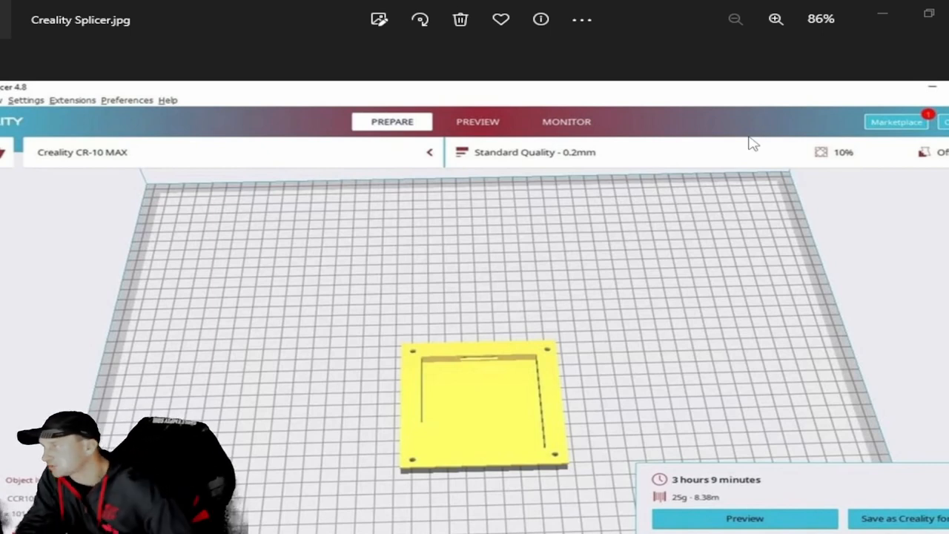
mouse_move(776, 180)
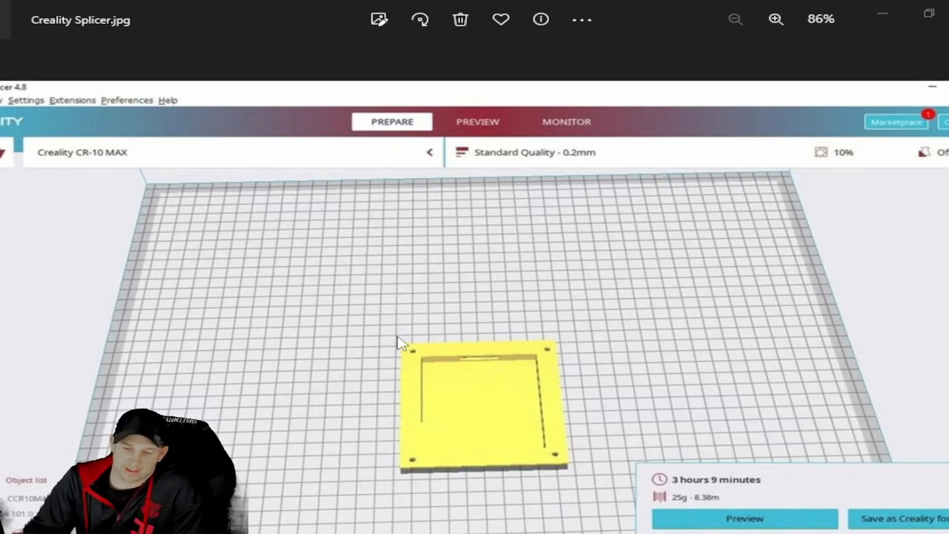
mouse_move(363, 34)
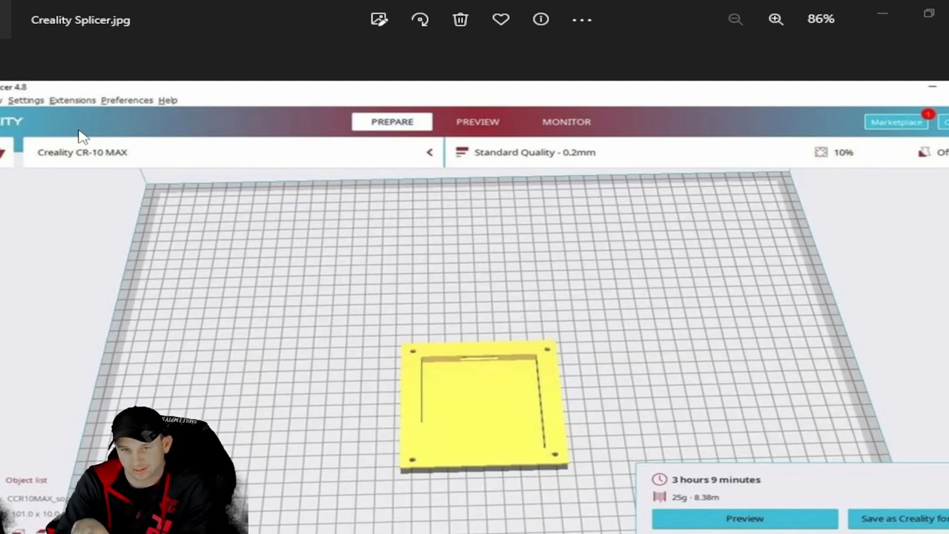
mouse_move(474, 306)
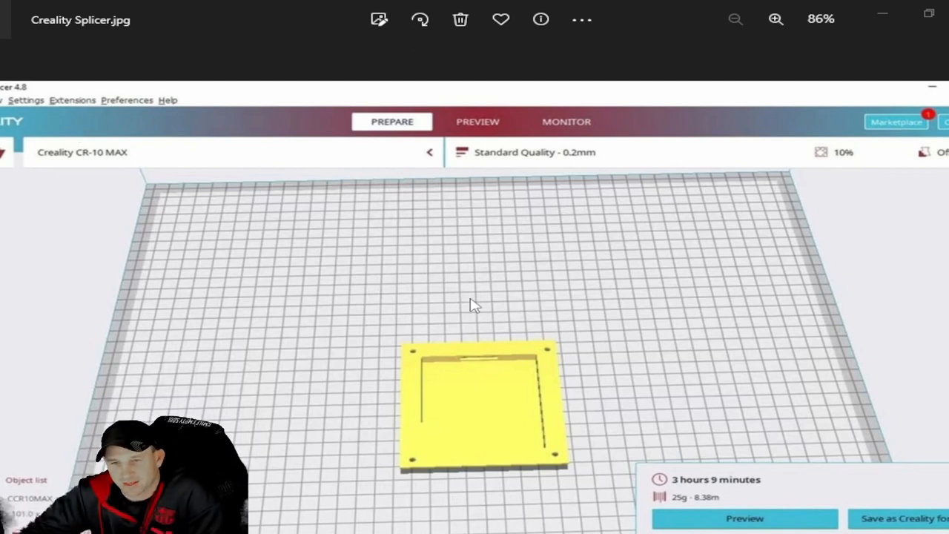
mouse_move(203, 403)
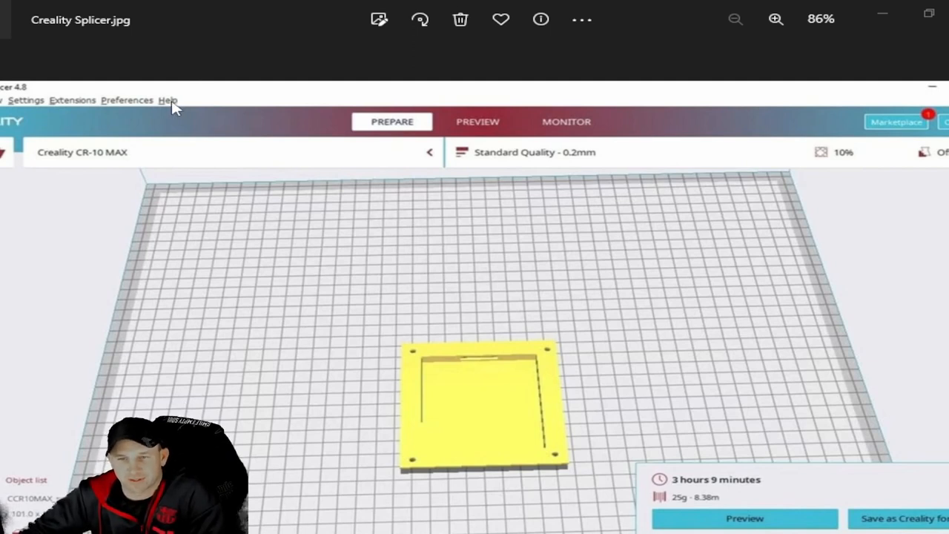
mouse_move(273, 351)
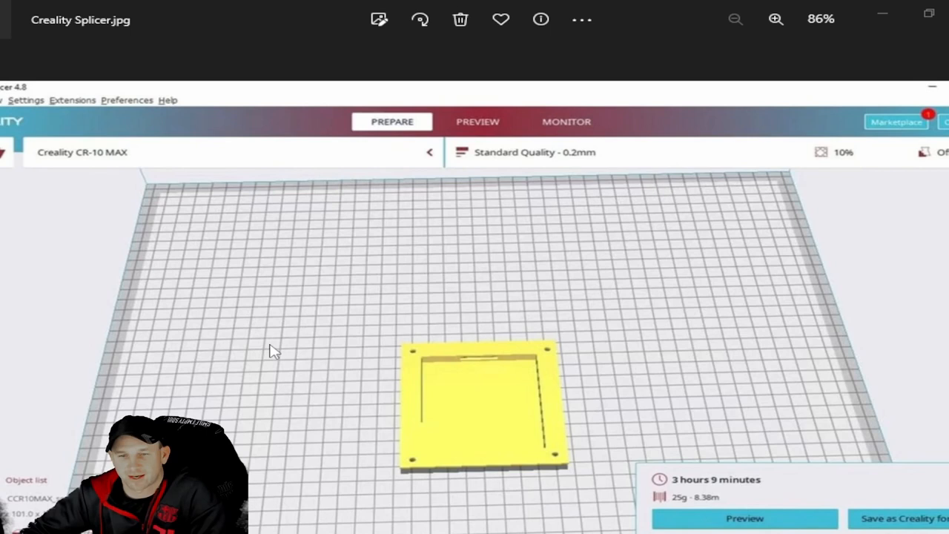
mouse_move(517, 273)
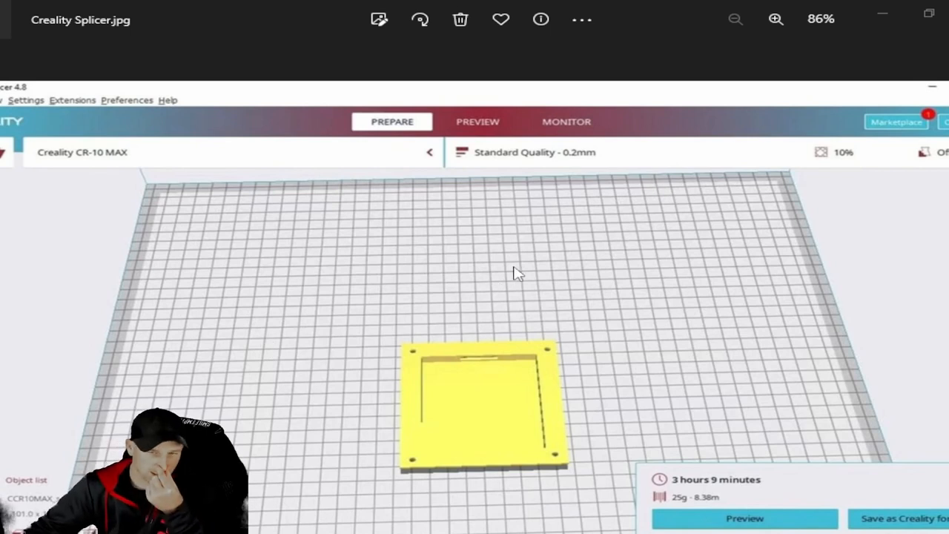
mouse_move(578, 379)
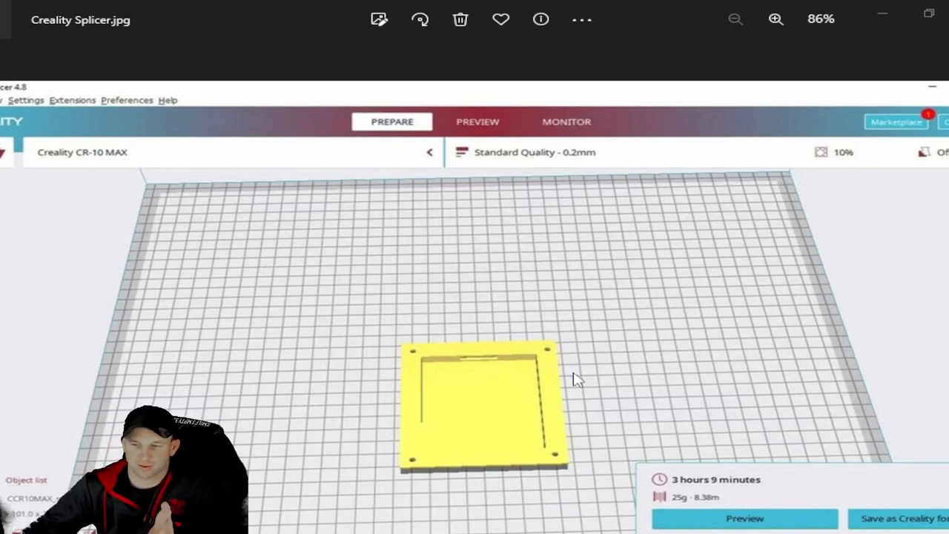
mouse_move(563, 390)
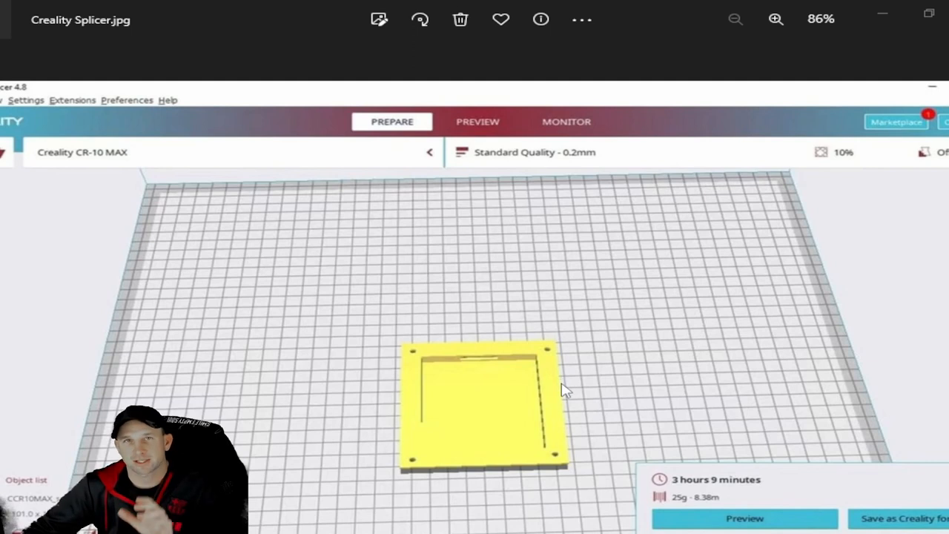
mouse_move(560, 399)
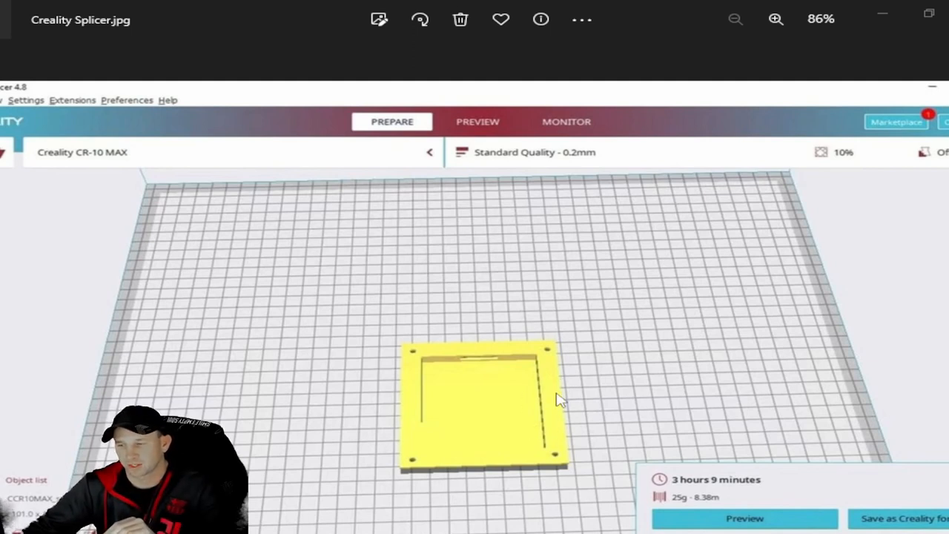
mouse_move(60, 278)
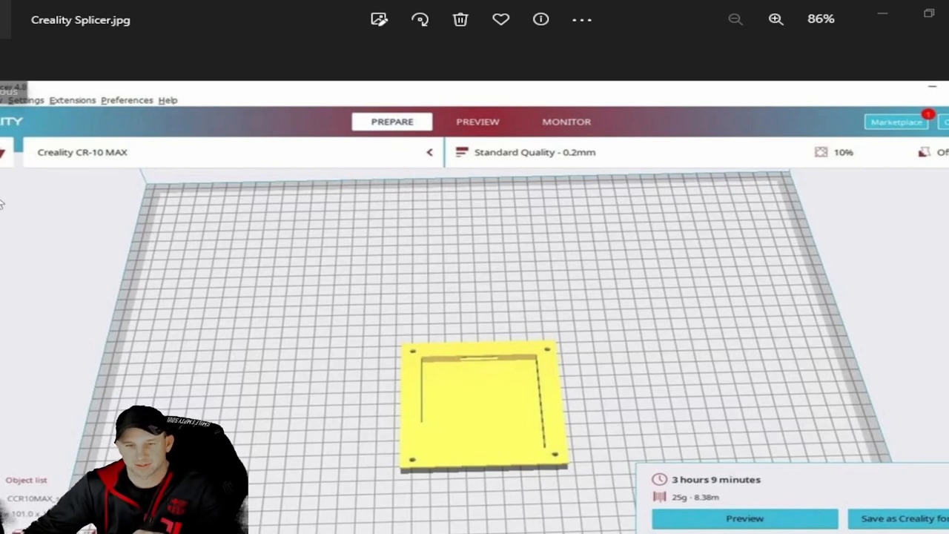
mouse_move(41, 225)
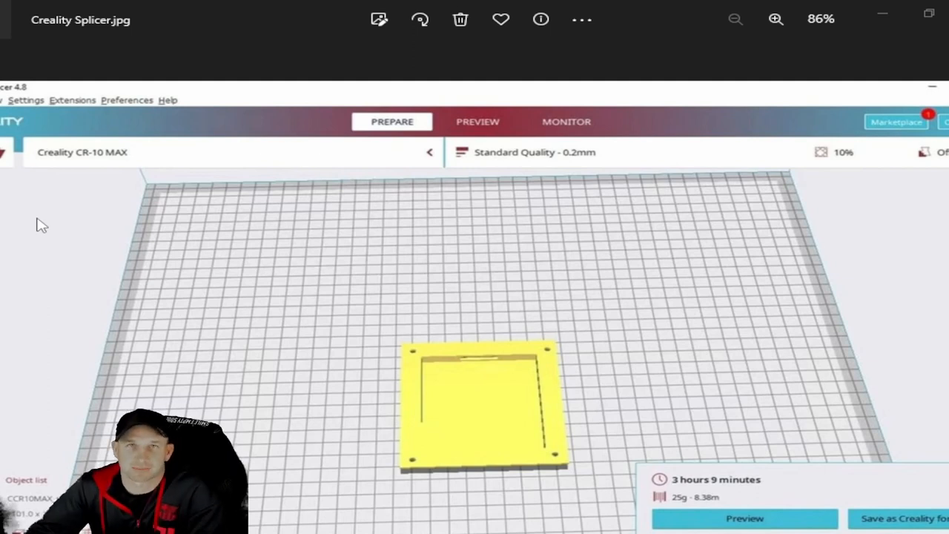
mouse_move(509, 376)
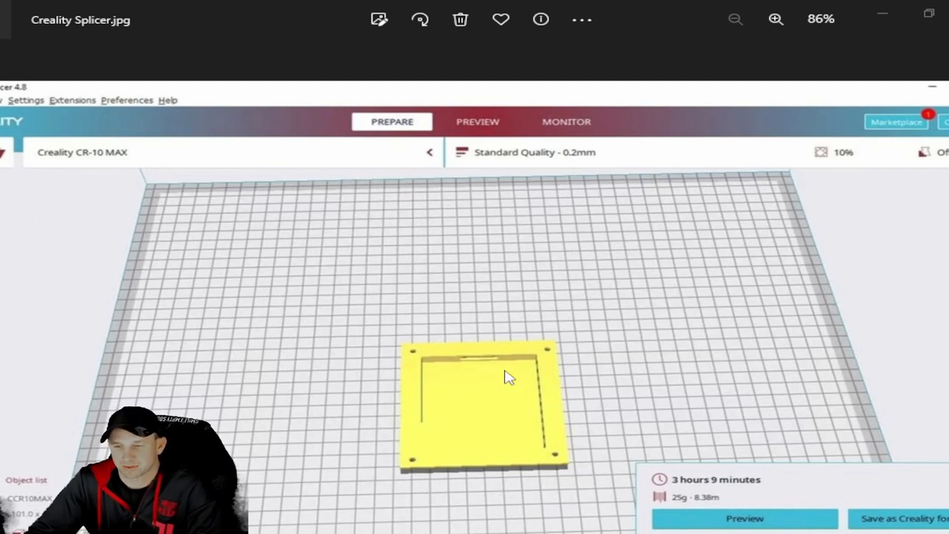
mouse_move(433, 314)
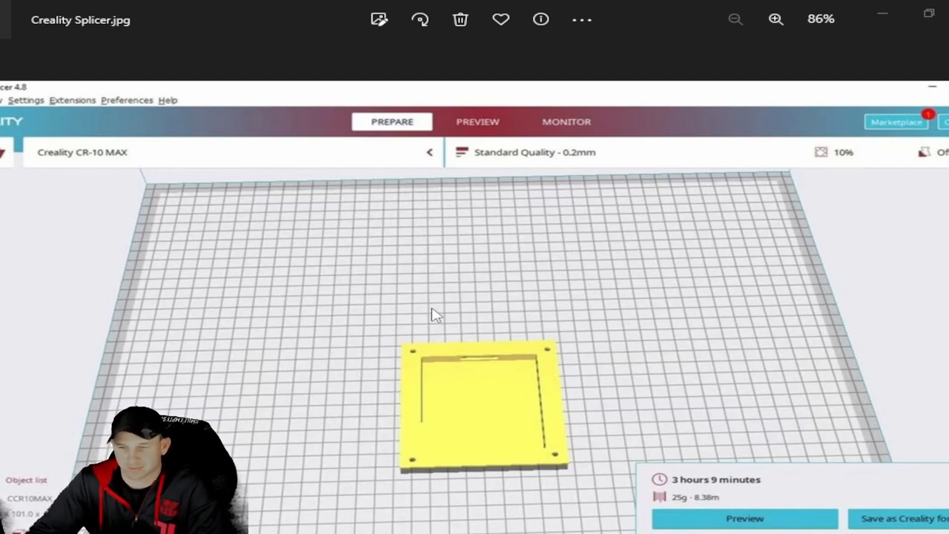
mouse_move(516, 383)
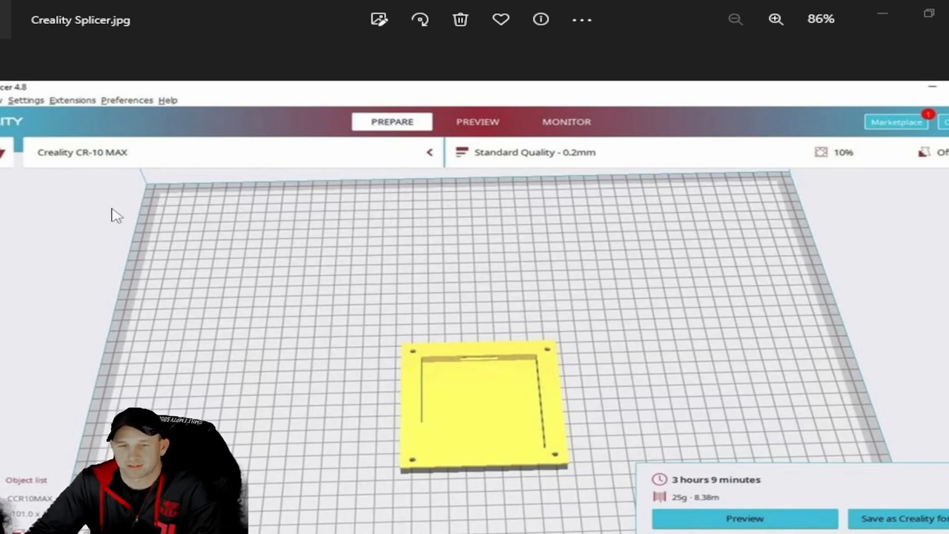
mouse_move(75, 37)
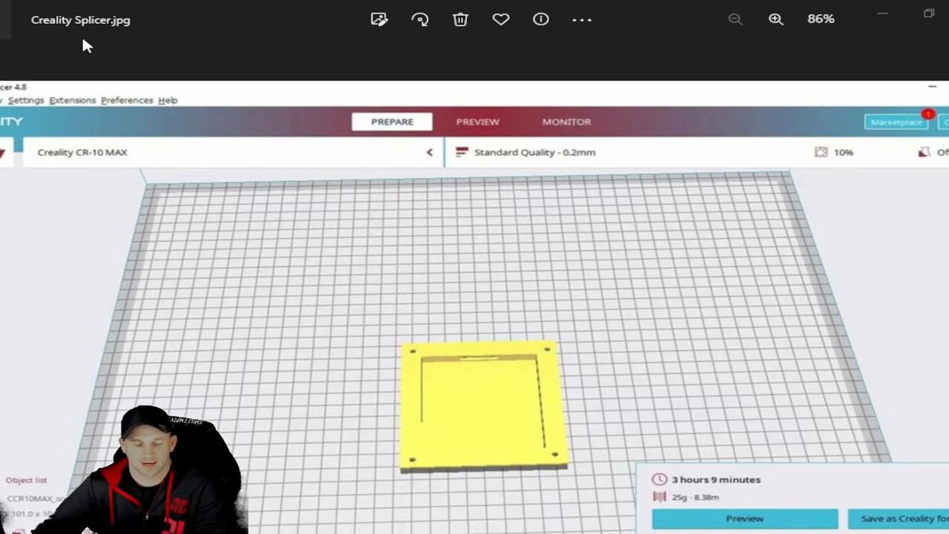
mouse_move(100, 46)
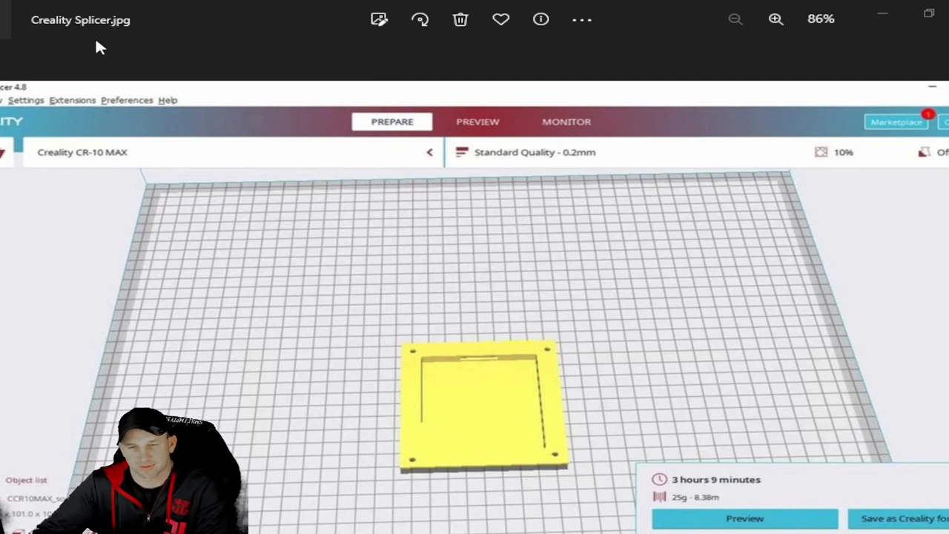
mouse_move(174, 95)
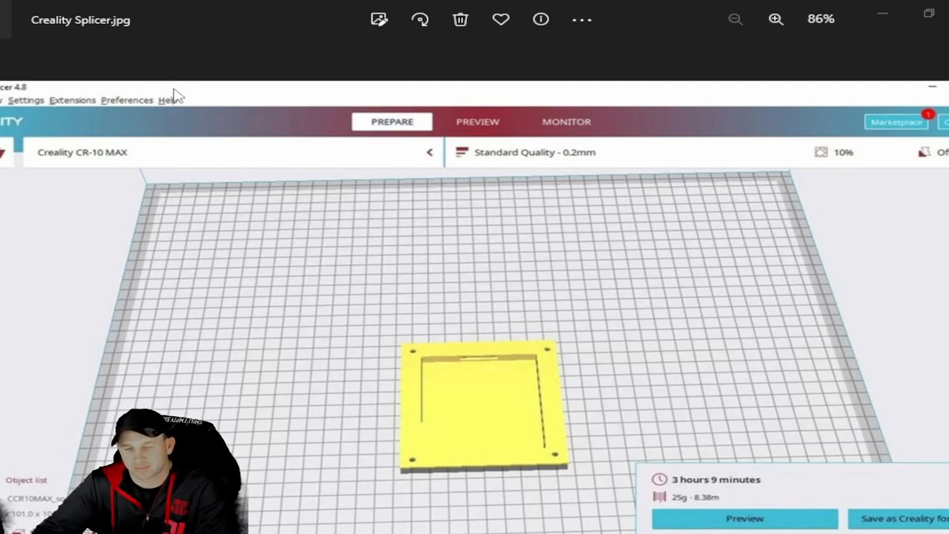
mouse_move(140, 54)
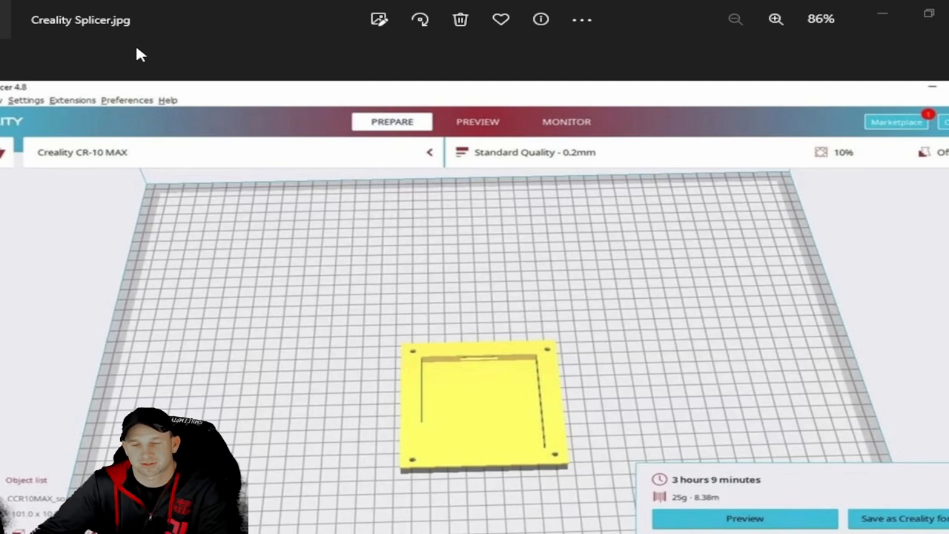
mouse_move(146, 43)
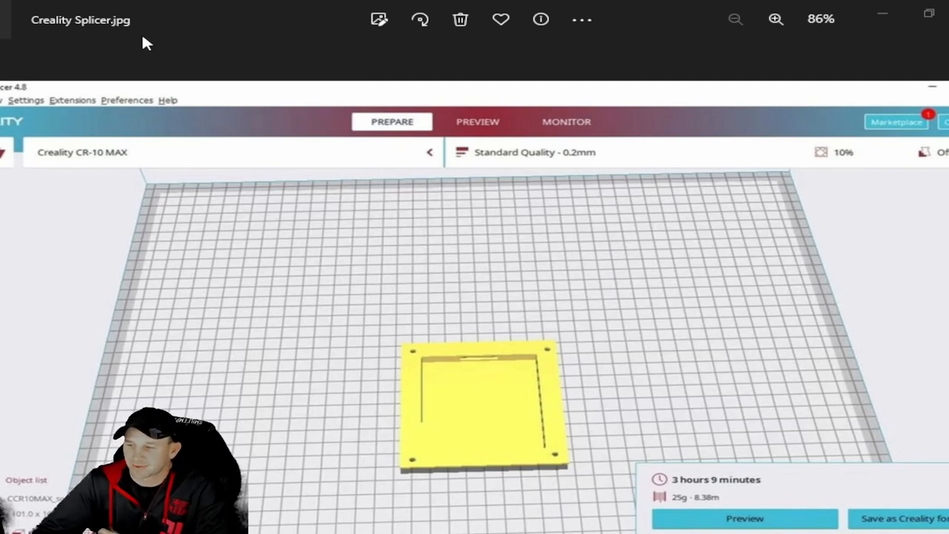